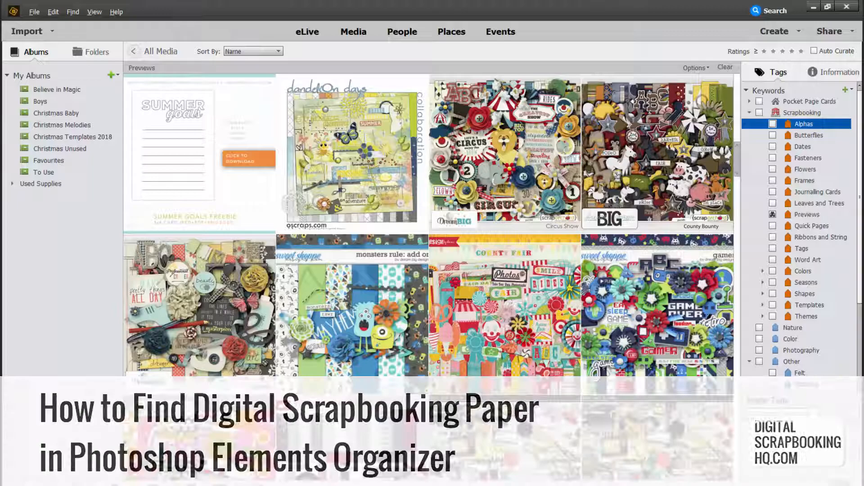
- Start a metadata search for filenames ending with jpg
left_click(352, 29)
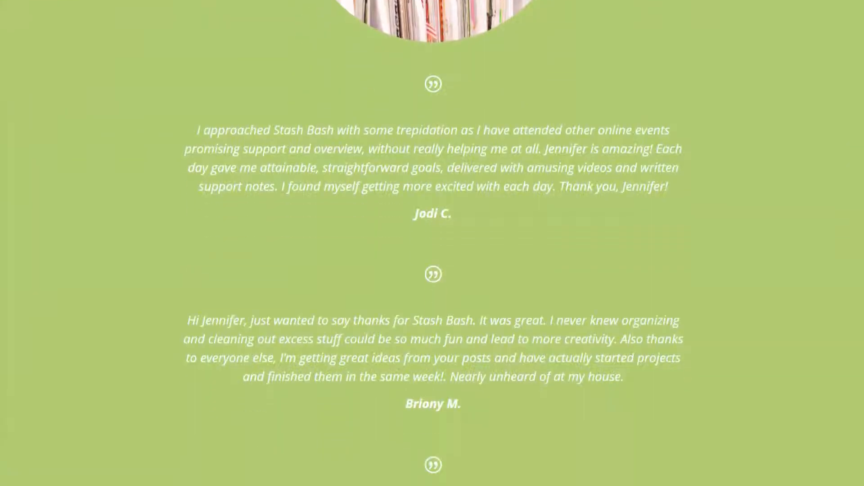
scroll("down", 3)
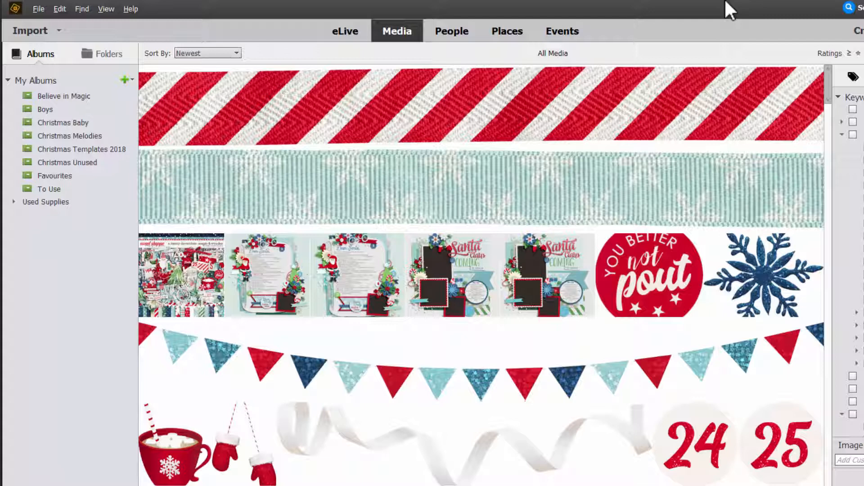
mouse_move(656, 12)
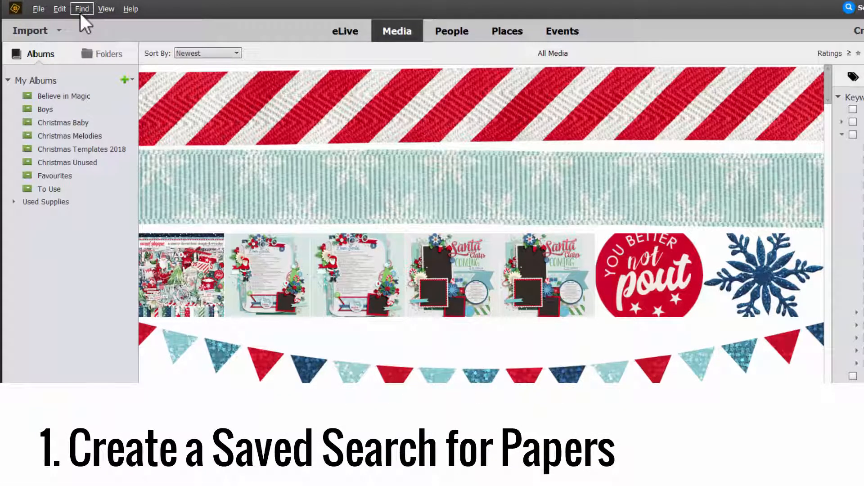
left_click(82, 9)
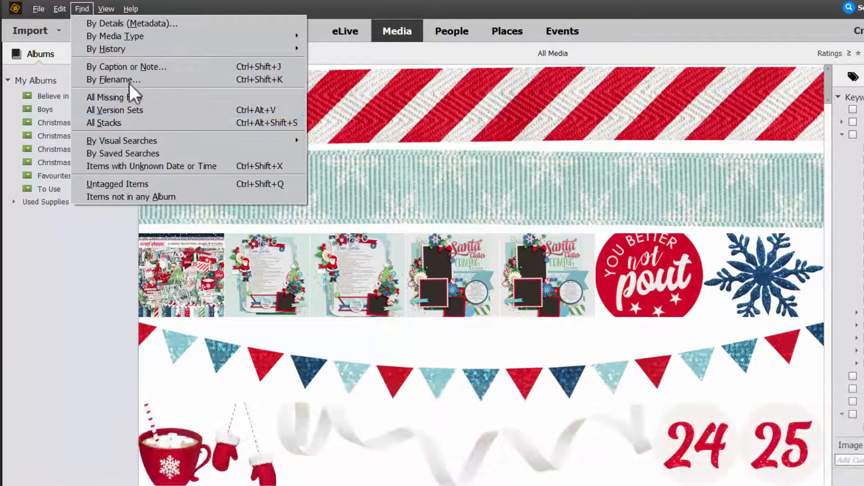
left_click(129, 24)
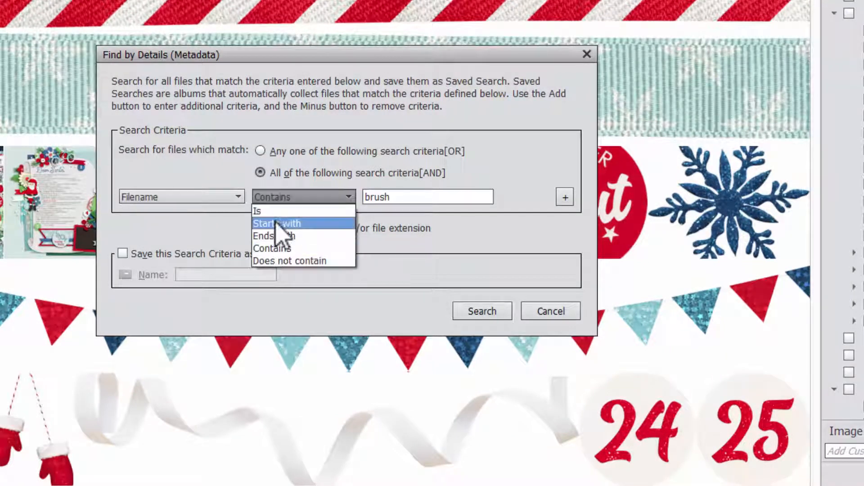
left_click(271, 236)
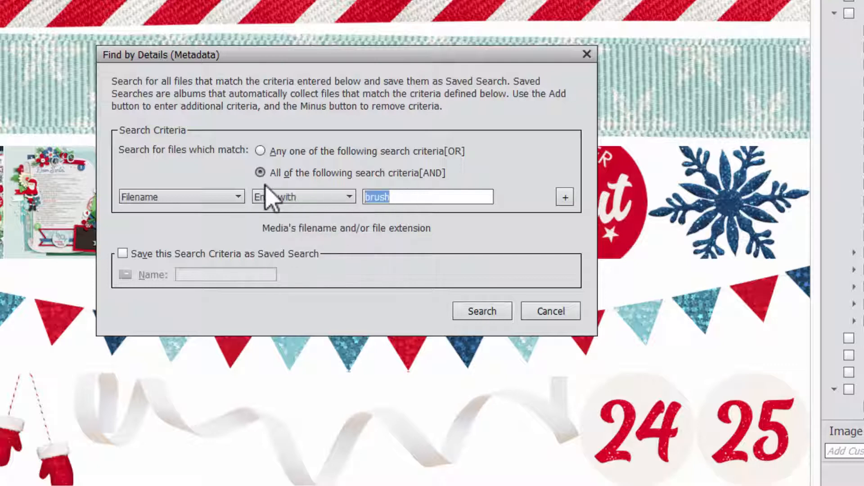
type("jpg")
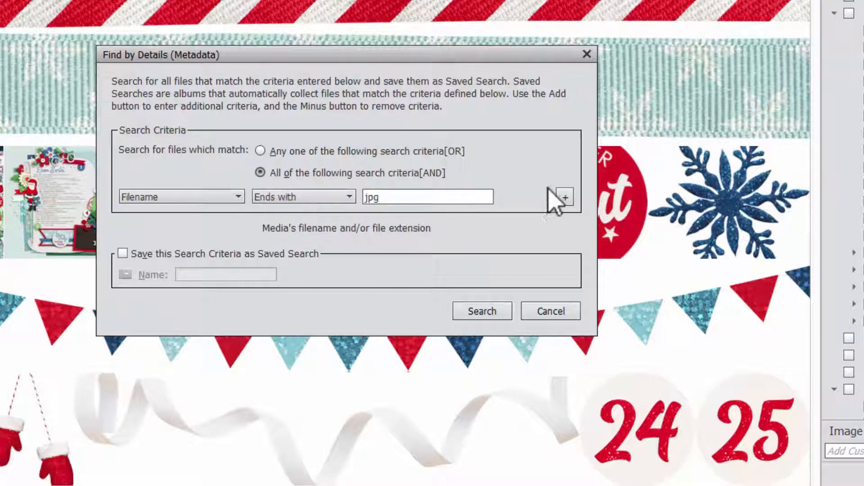
- Add Pixel Width 3600 and Pixel Height 3600 criteria, marked to save as a search
left_click(568, 196)
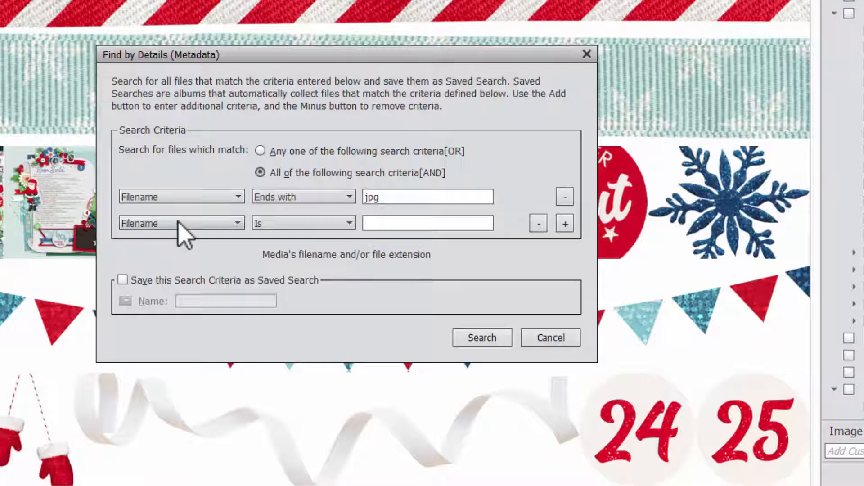
left_click(181, 224)
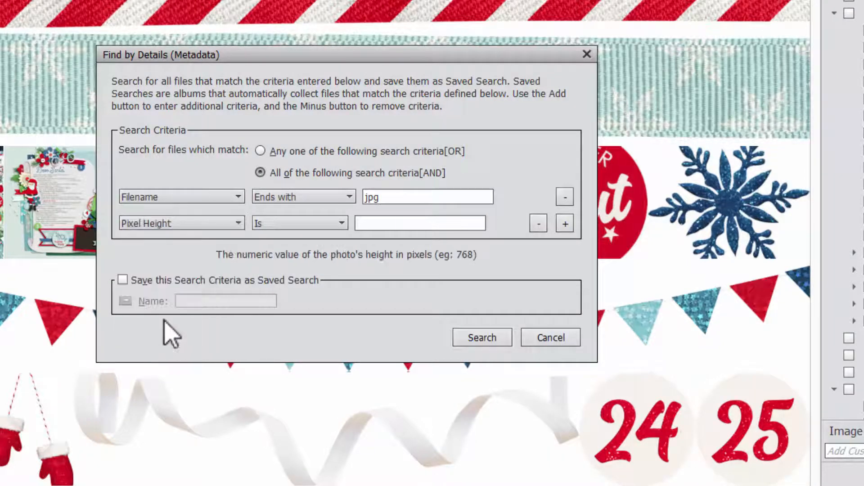
left_click(182, 223)
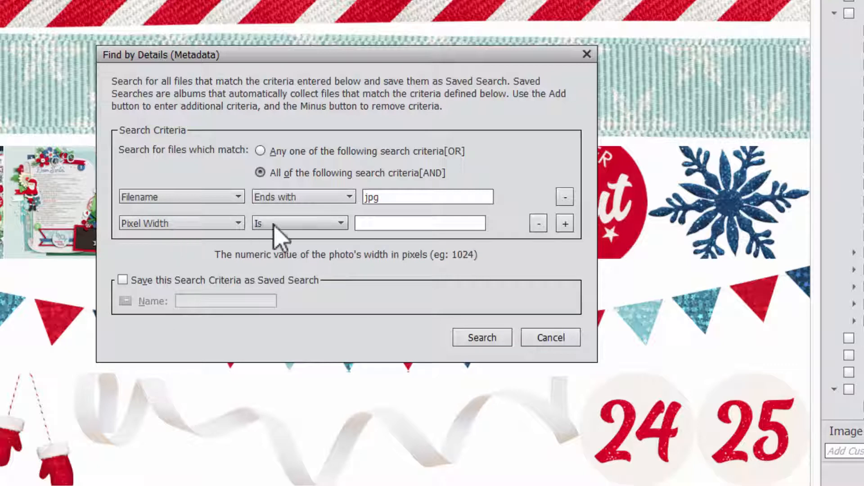
type("3")
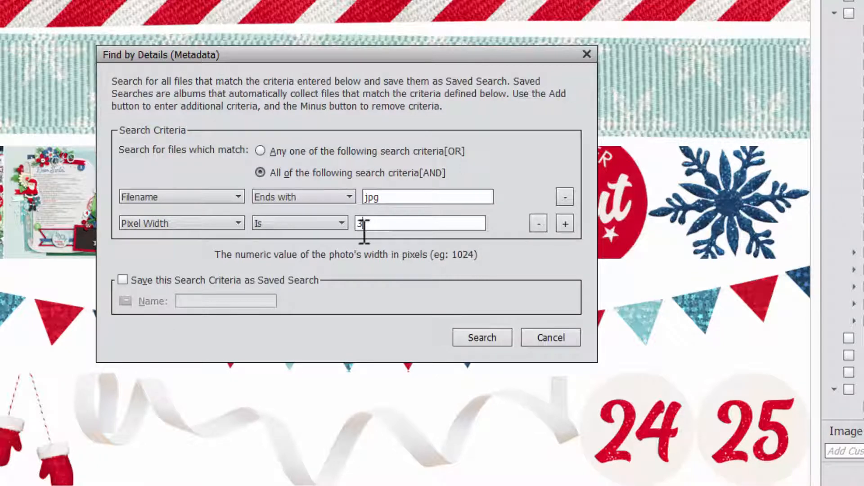
left_click(565, 223)
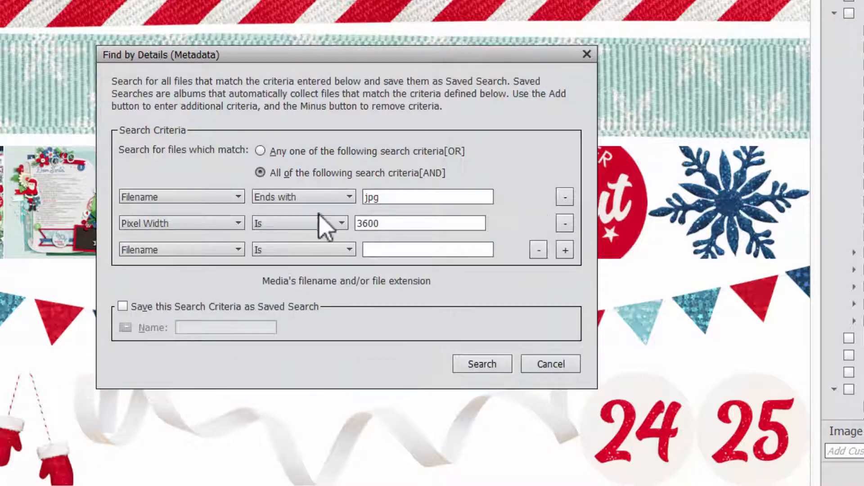
left_click(181, 249)
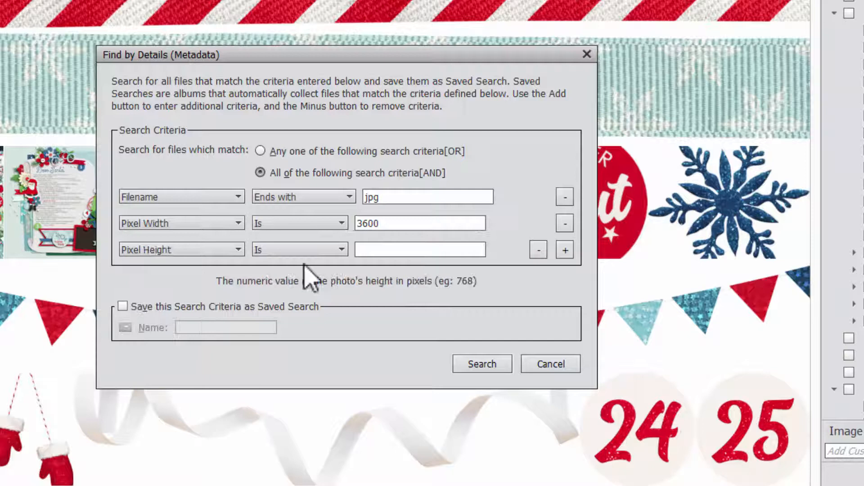
type("3")
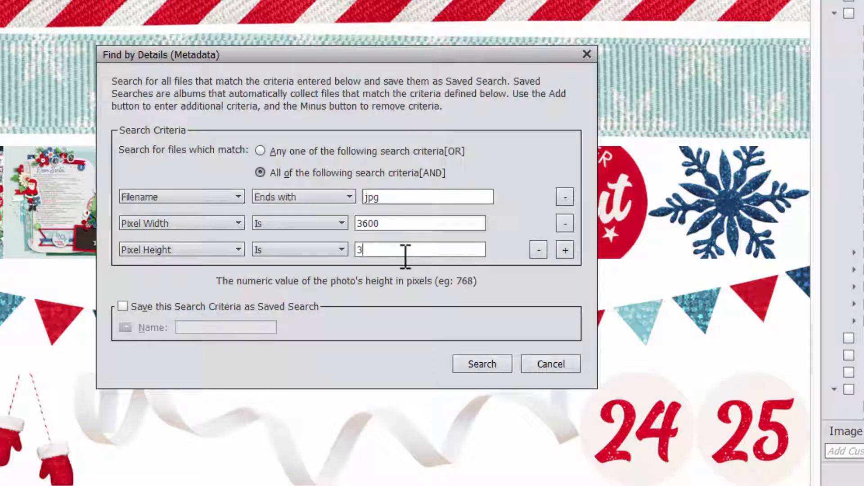
type("600")
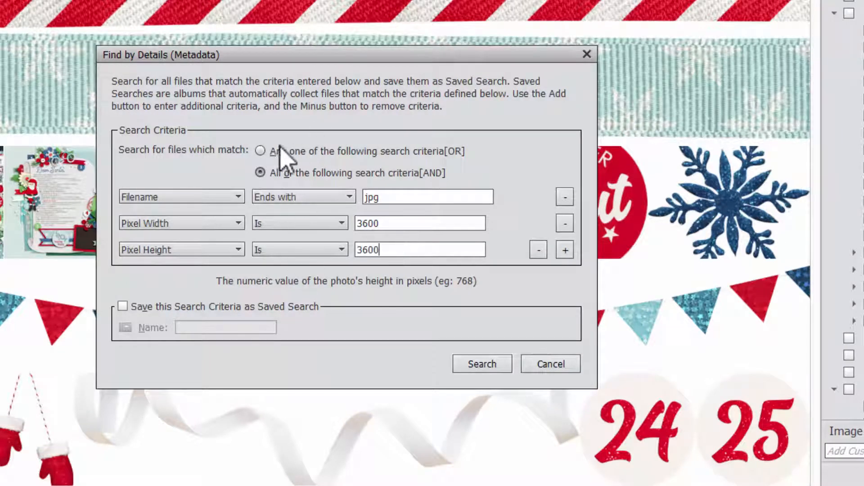
mouse_move(157, 162)
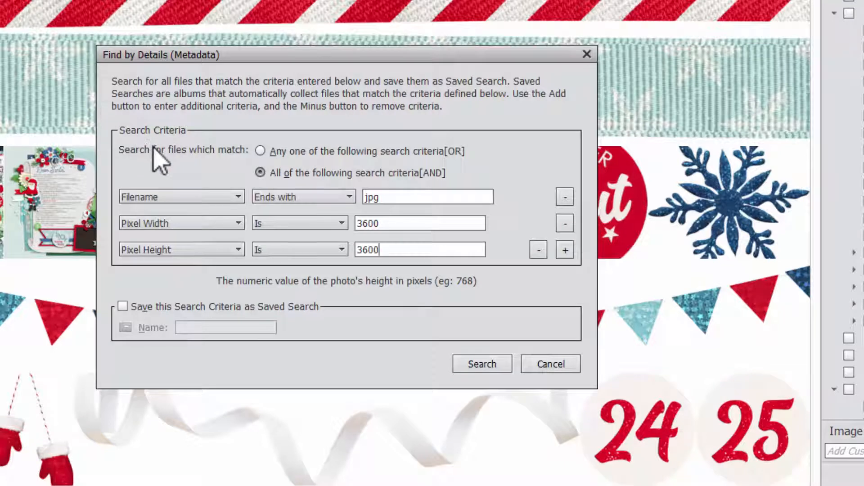
mouse_move(195, 167)
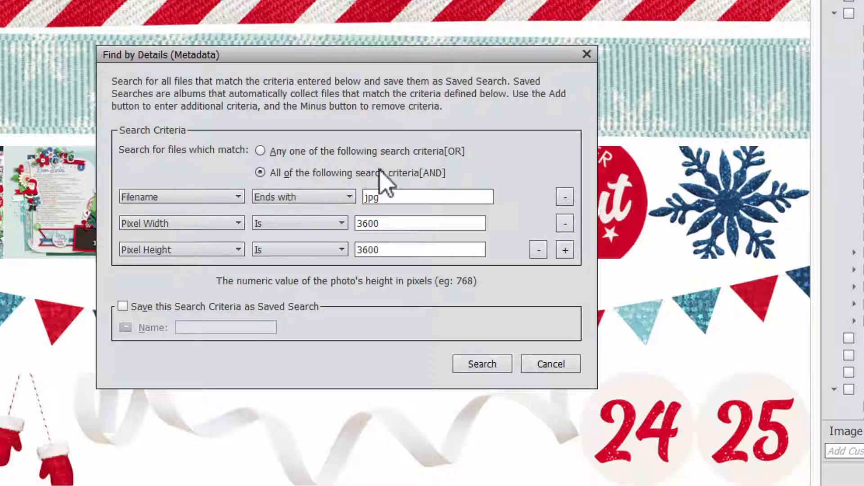
mouse_move(181, 316)
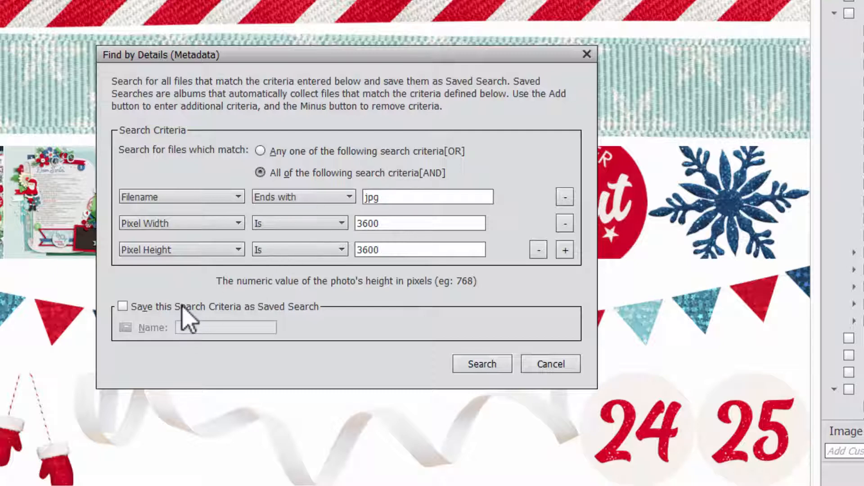
left_click(122, 306)
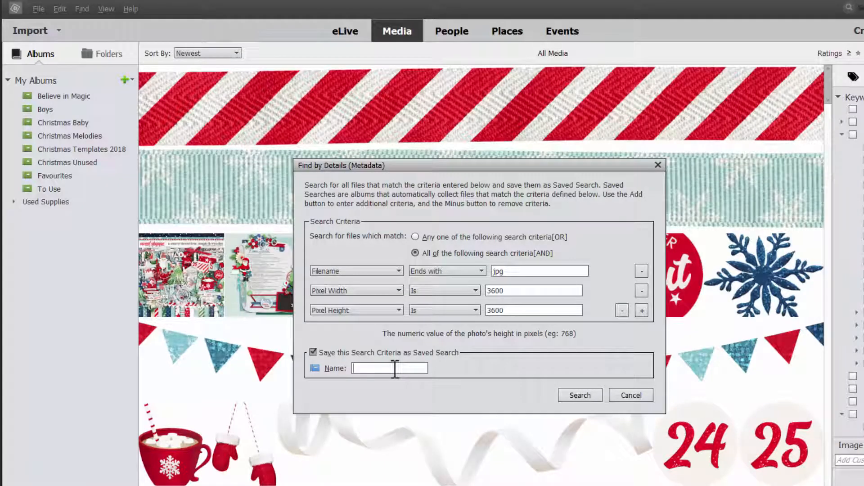
- Run the saved 3600-by-3600 jpg search, browse the papers, and deselect the navy floral paper
left_click(579, 396)
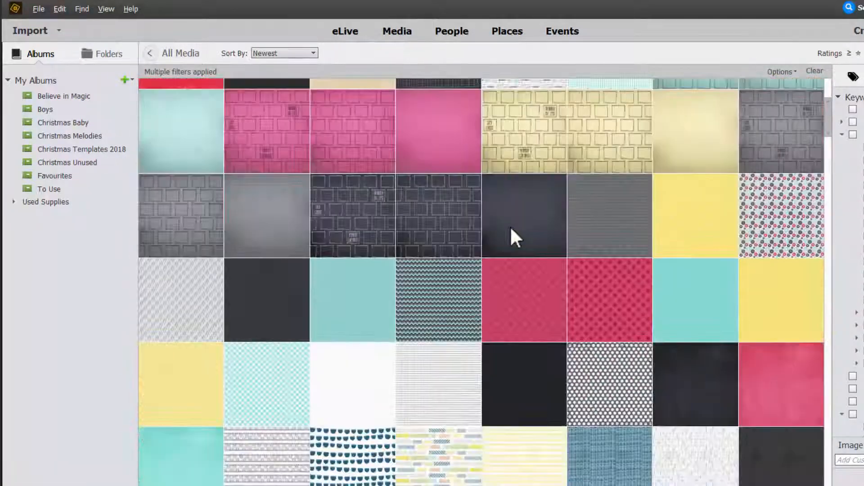
scroll("down", 3)
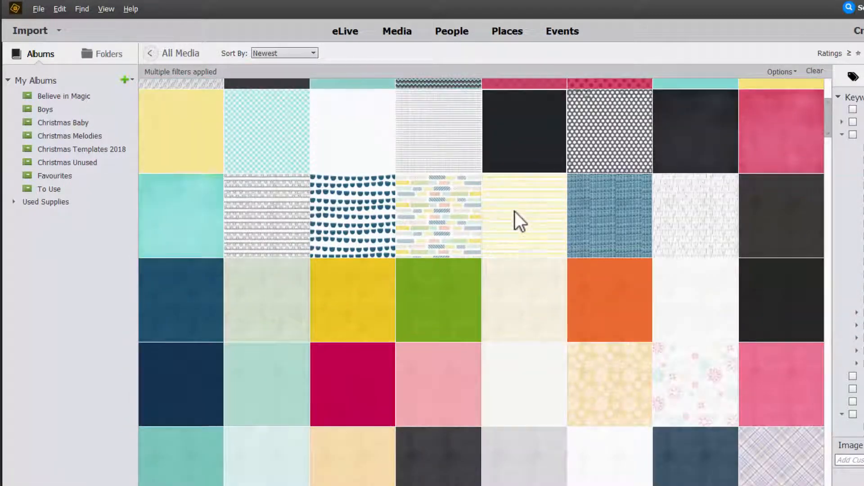
scroll("down", 3)
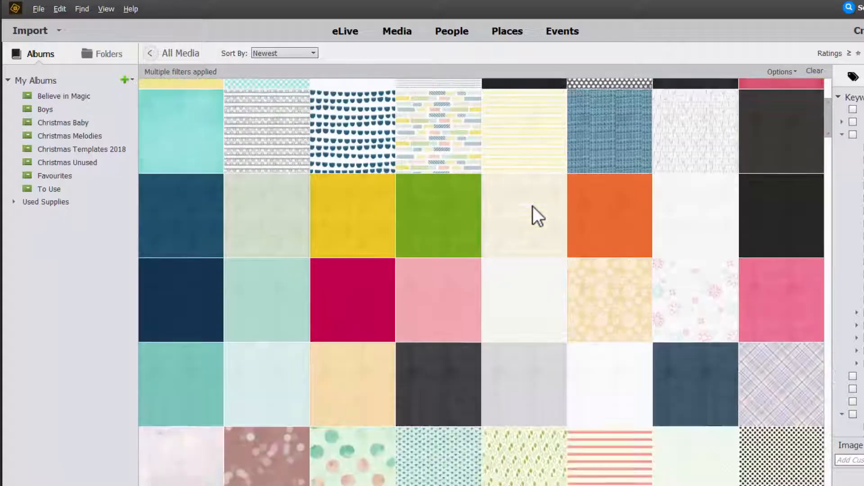
scroll("down", 3)
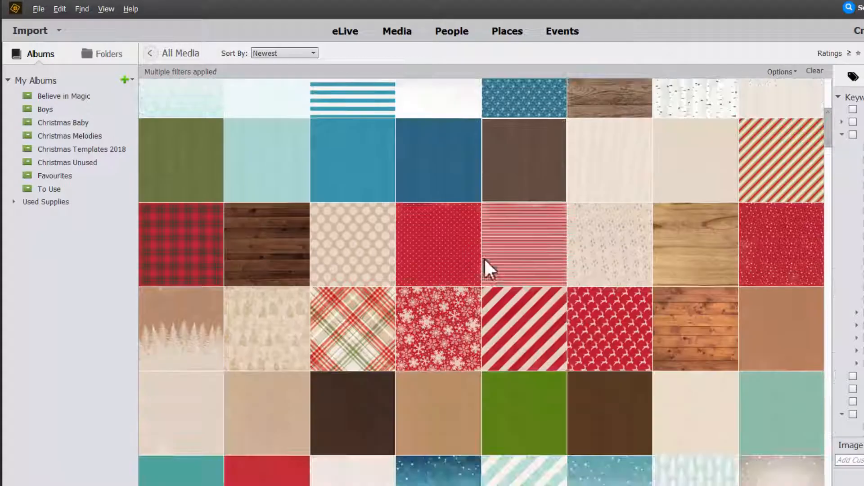
scroll("down", 3)
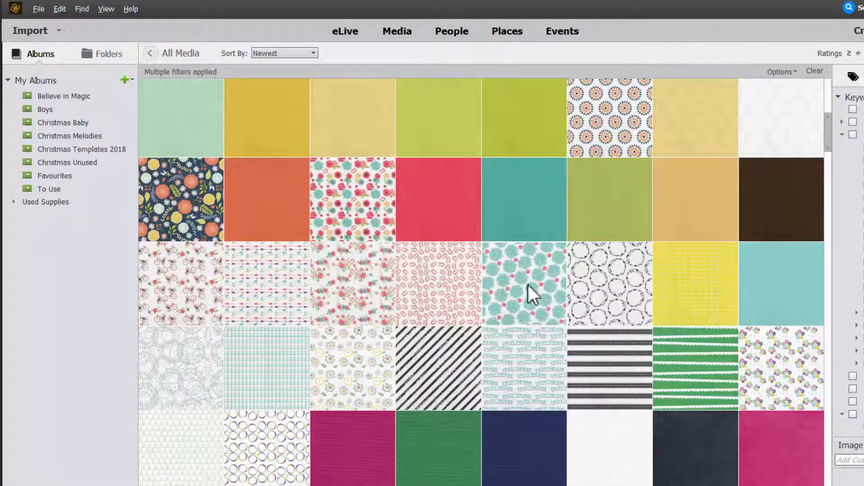
mouse_move(528, 301)
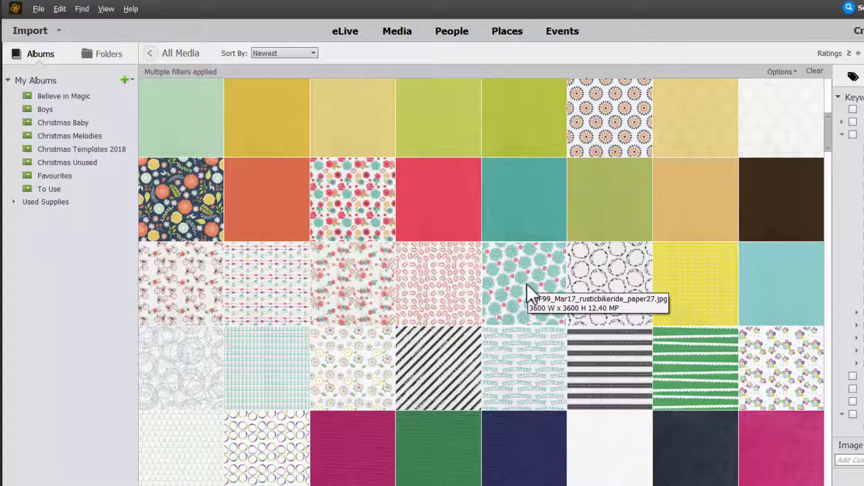
mouse_move(227, 232)
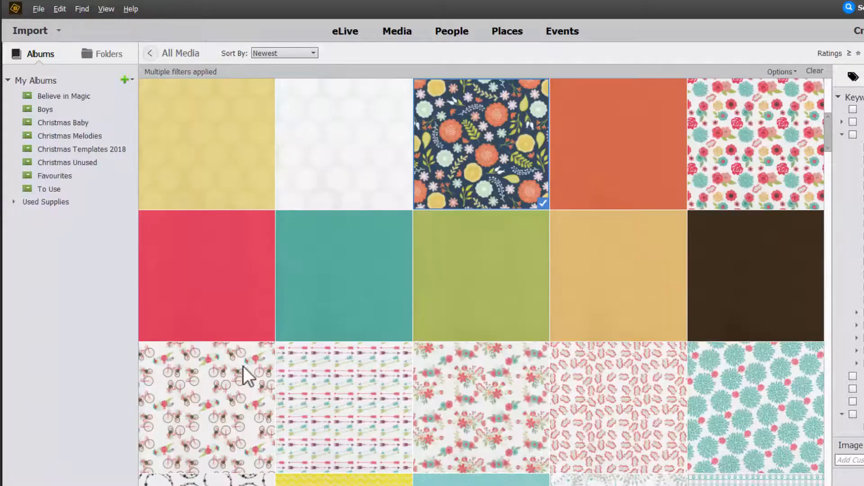
left_click(201, 407)
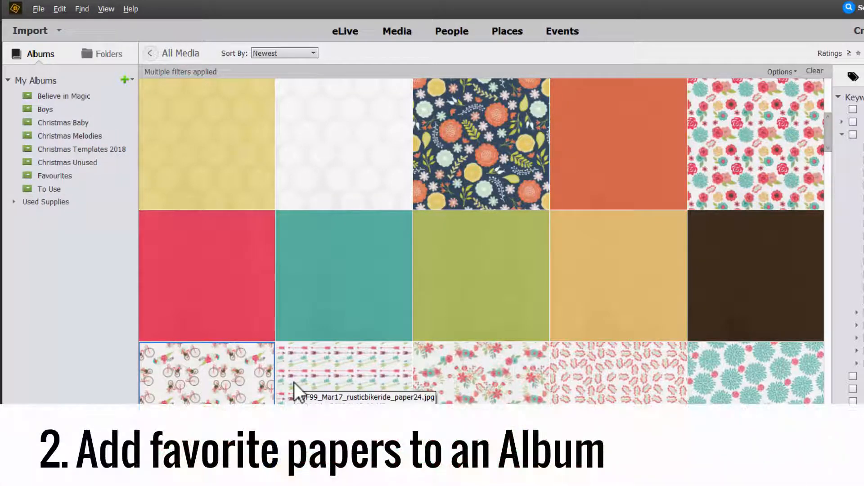
scroll("down", 3)
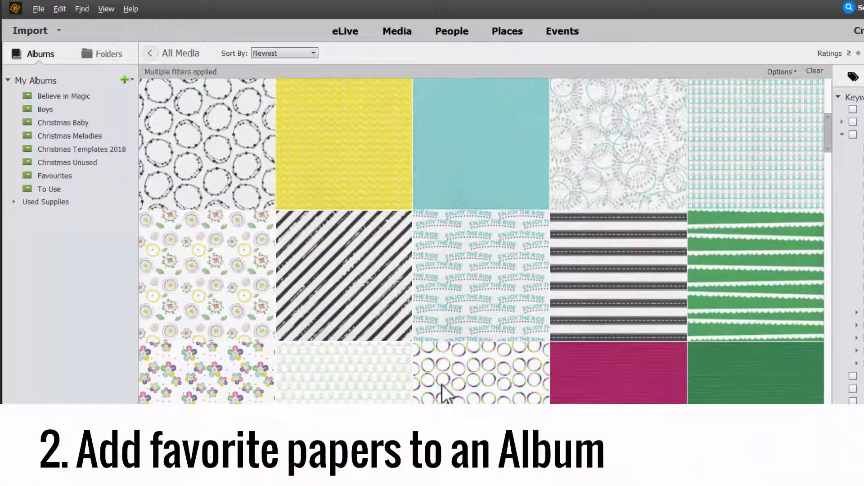
scroll("down", 3)
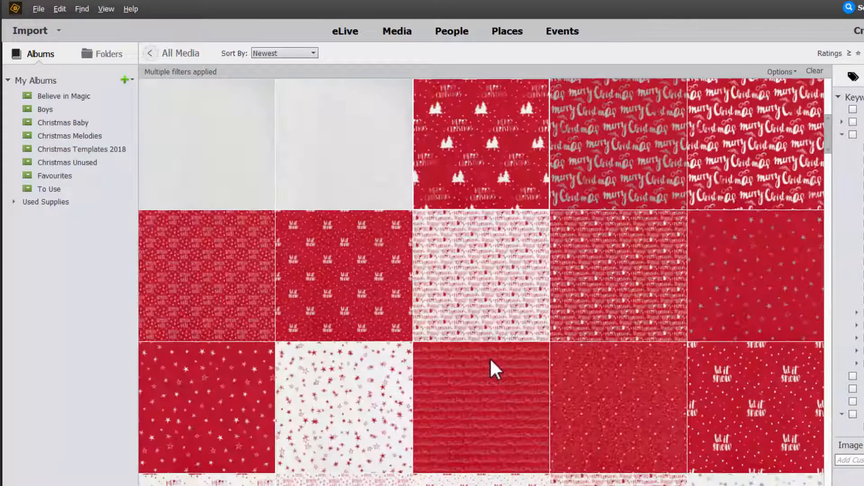
scroll("down", 3)
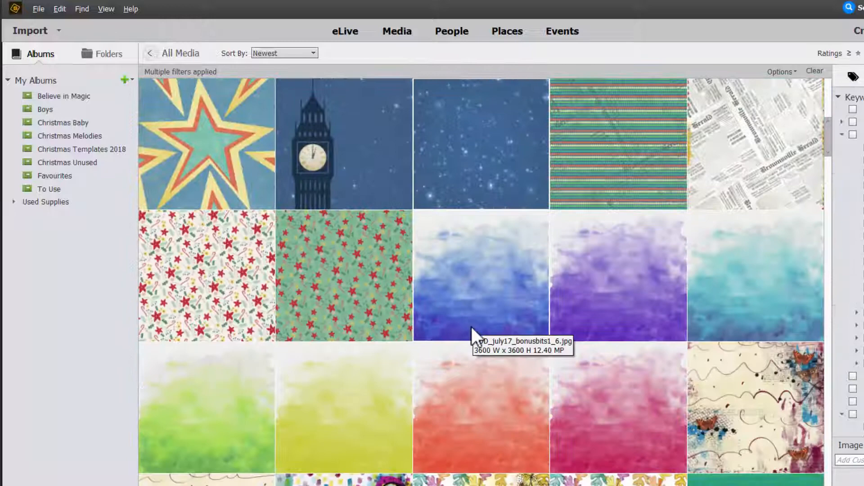
scroll("down", 3)
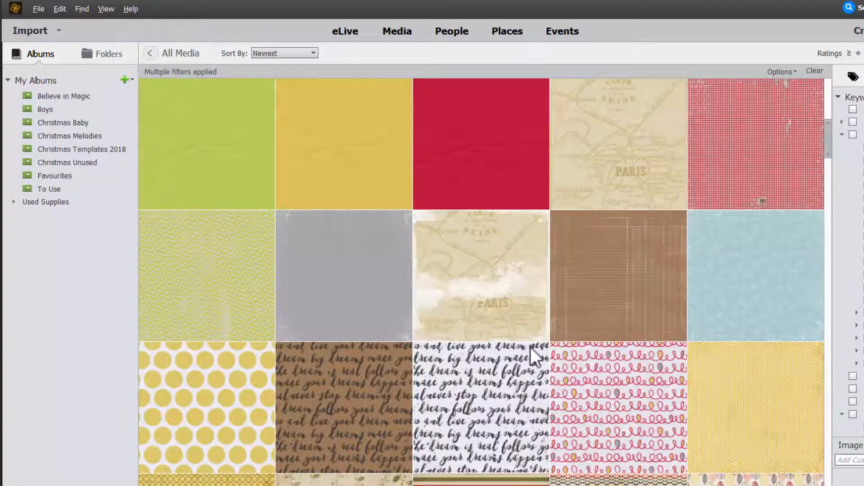
scroll("down", 3)
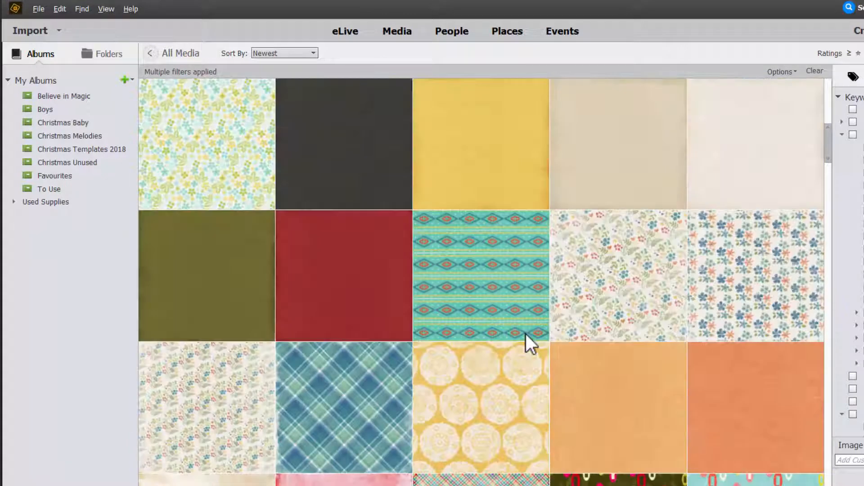
scroll("down", 3)
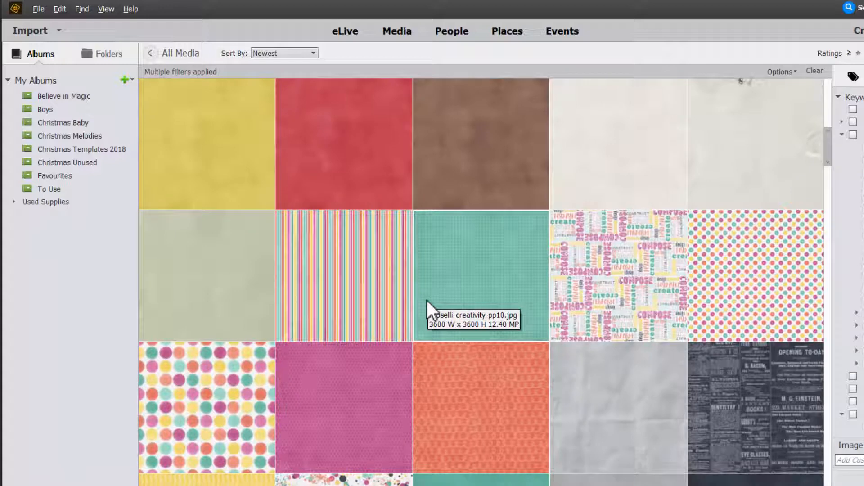
mouse_move(8, 104)
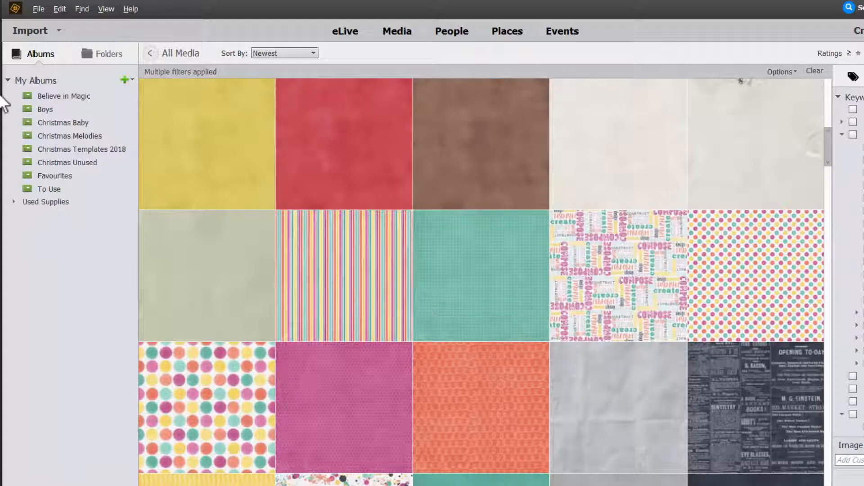
scroll("down", 3)
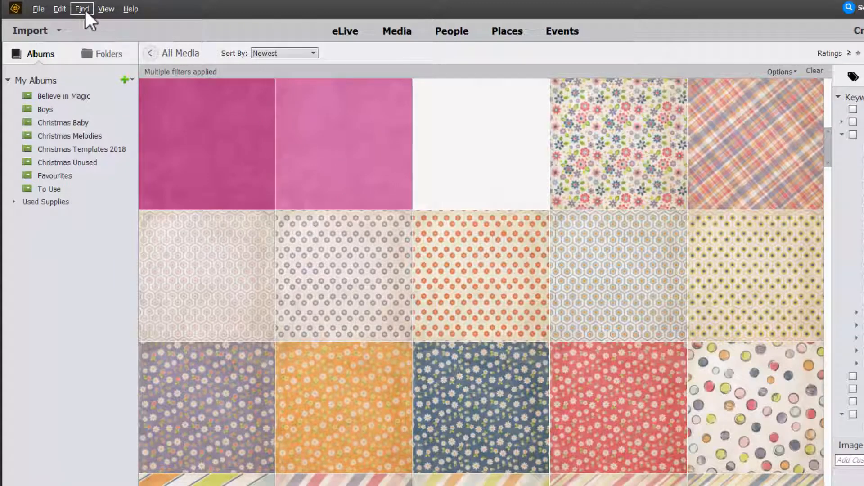
- Find photos visually similar to the pink paper and scroll through the matches
left_click(343, 144)
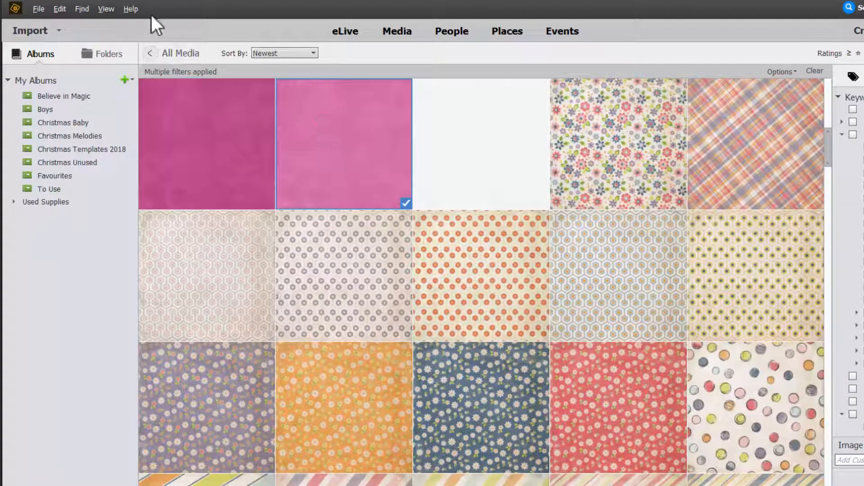
left_click(82, 9)
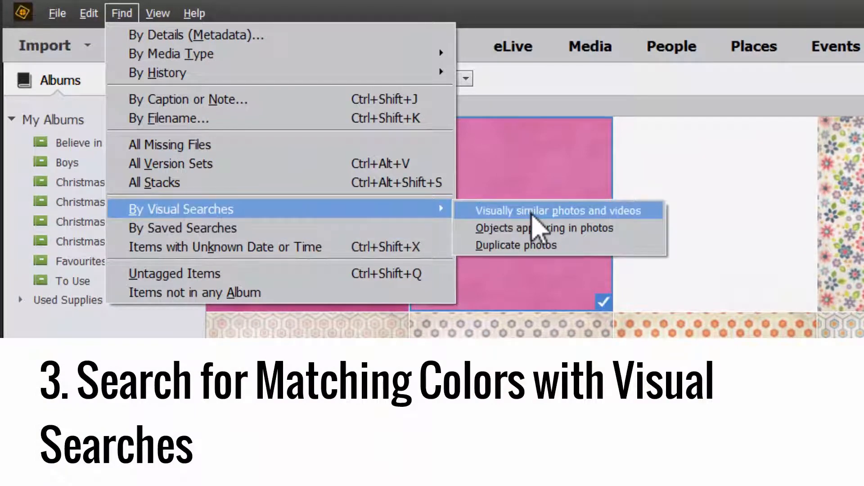
left_click(558, 211)
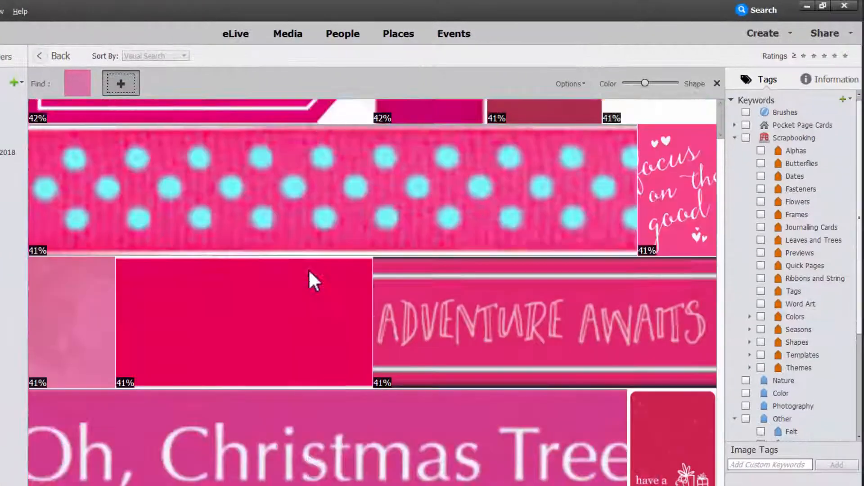
scroll("down", 3)
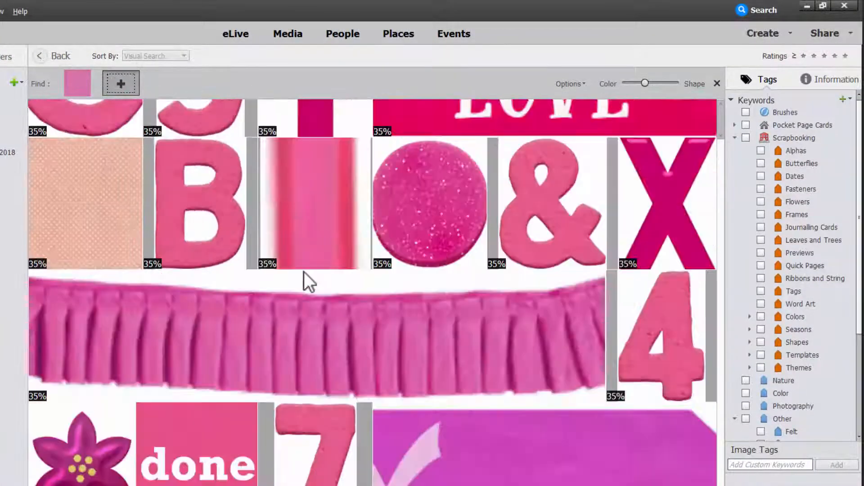
scroll("down", 3)
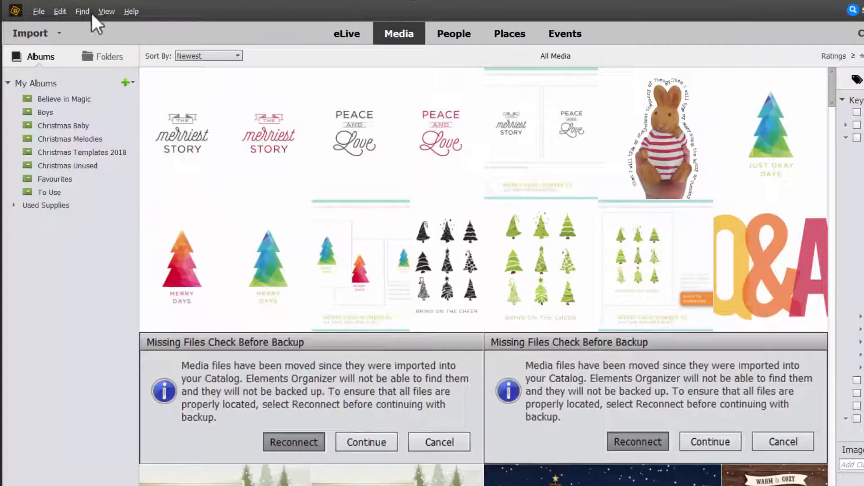
- Go back to the filtered paper results and scroll through them
left_click(82, 11)
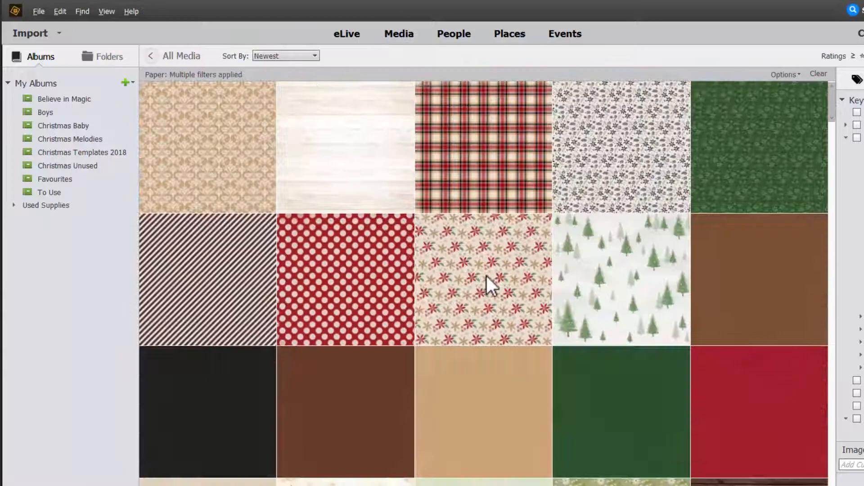
scroll("down", 3)
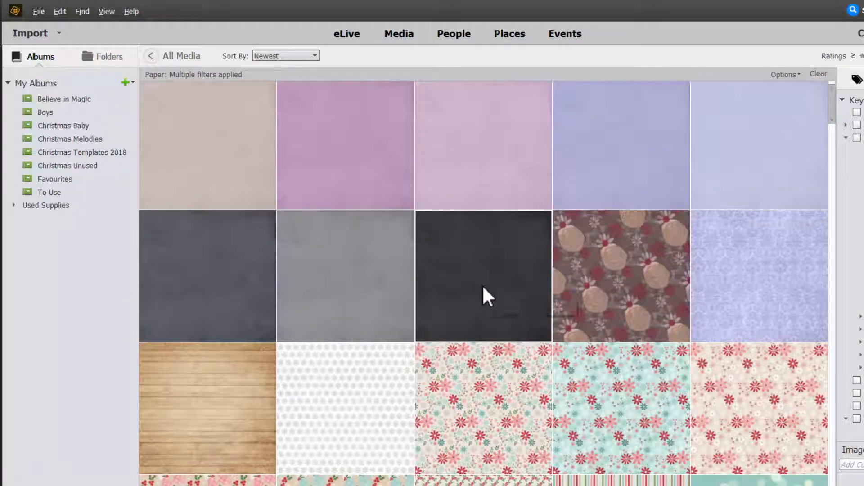
mouse_move(483, 283)
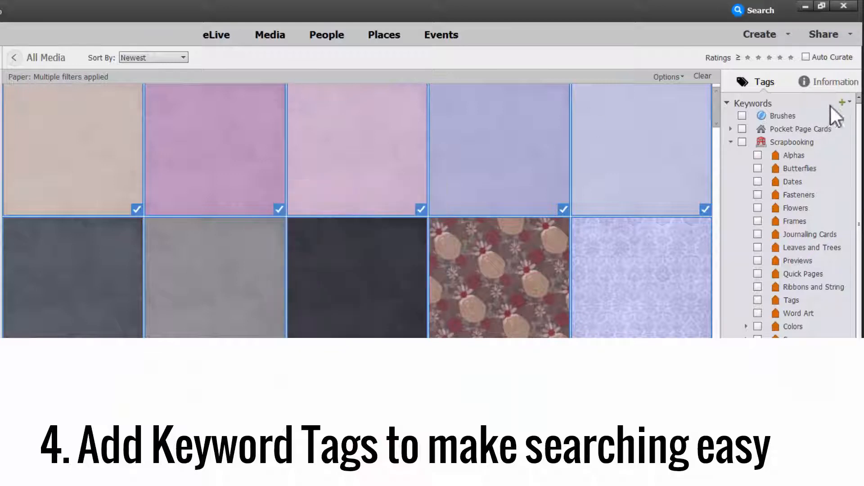
- Create a Paper keyword category under Scrapbooking and apply it to the selected papers
left_click(841, 101)
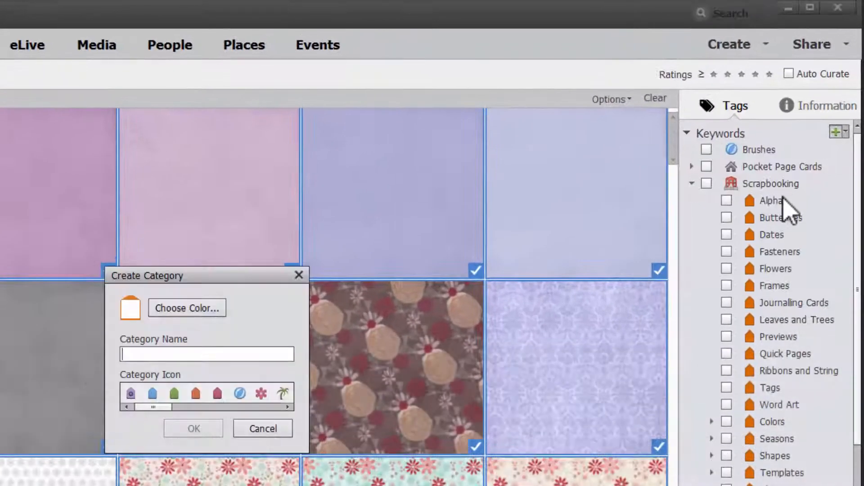
type("Paper")
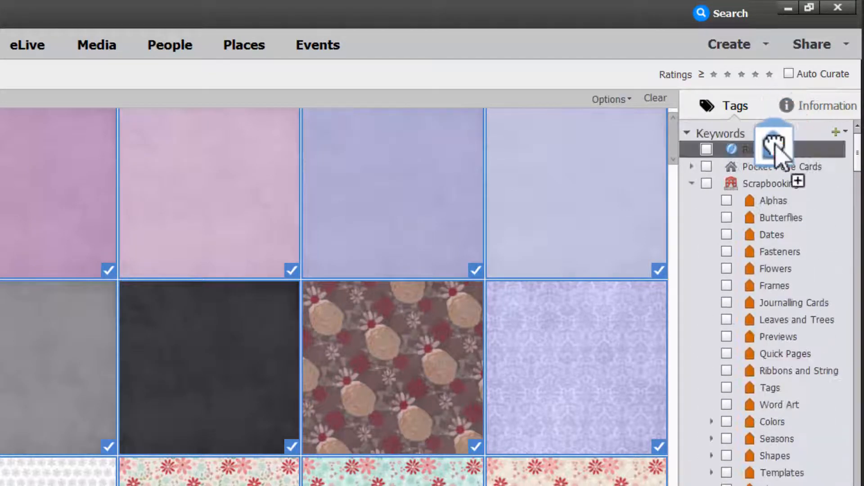
left_click(775, 451)
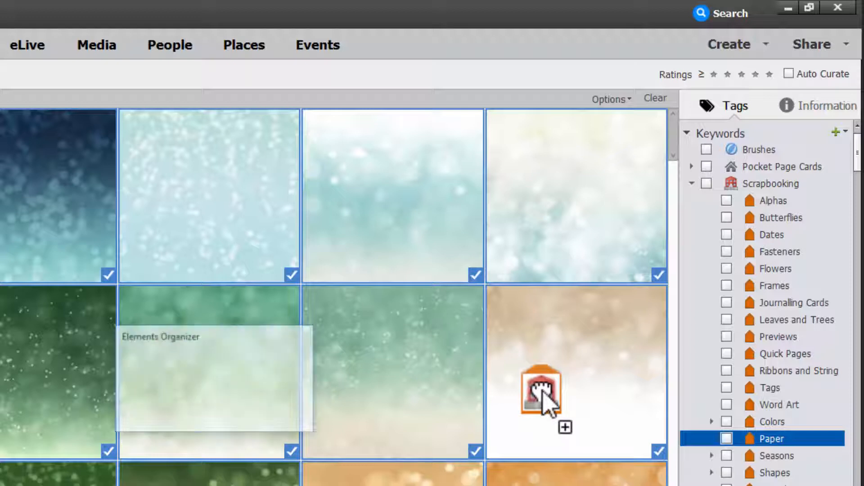
left_click(542, 393)
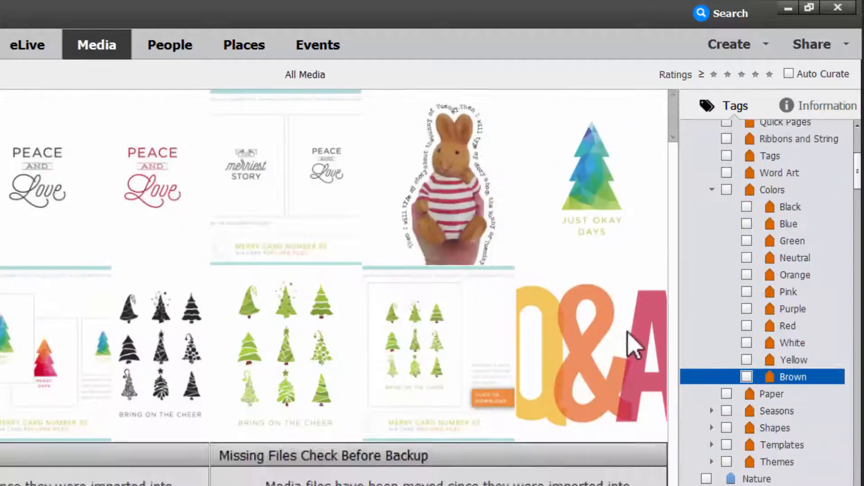
- Show Paper-tagged items, run a visual search from the tree paper, then return to All Media
left_click(727, 393)
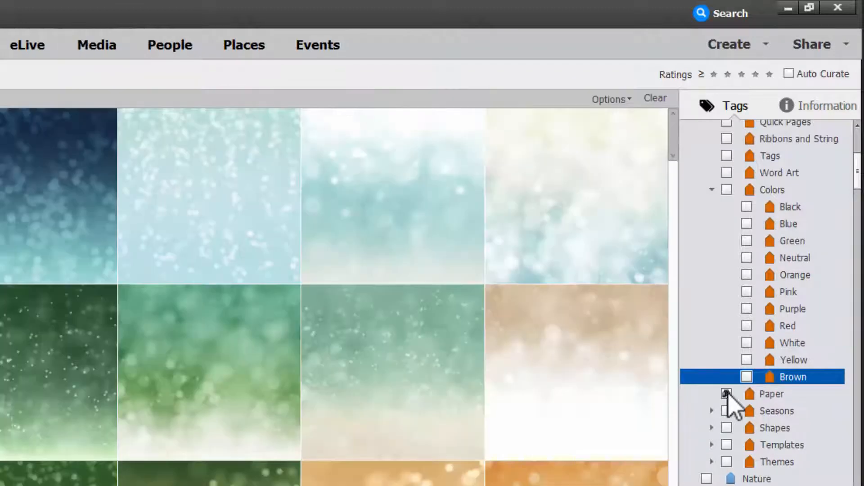
left_click(746, 377)
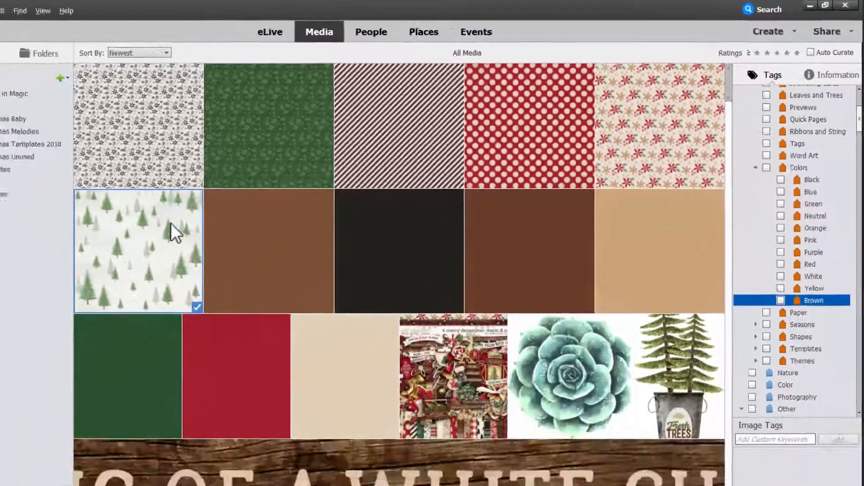
left_click(54, 10)
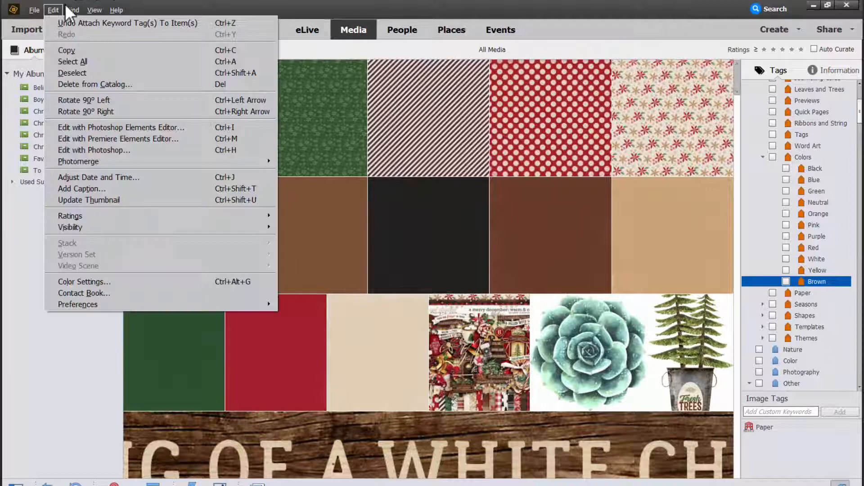
left_click(73, 10)
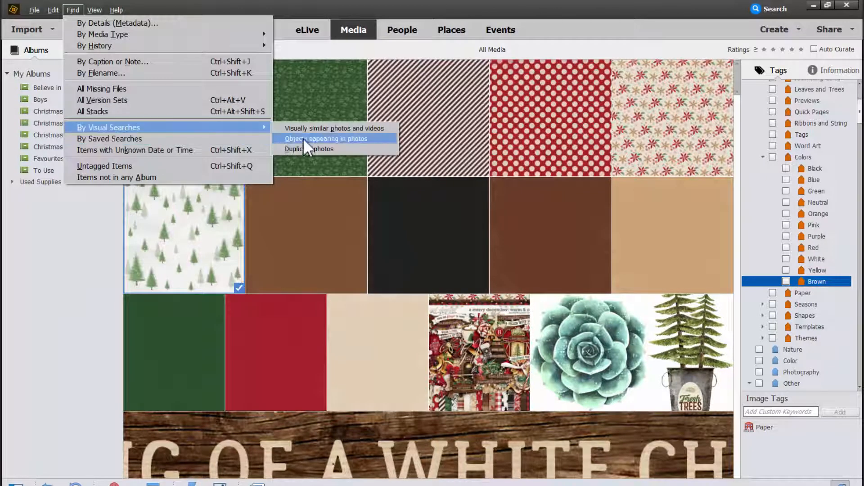
left_click(325, 139)
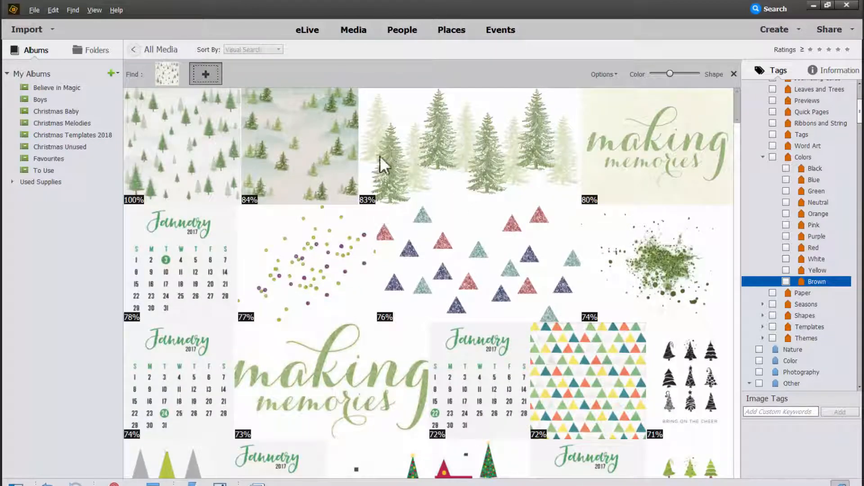
scroll("down", 3)
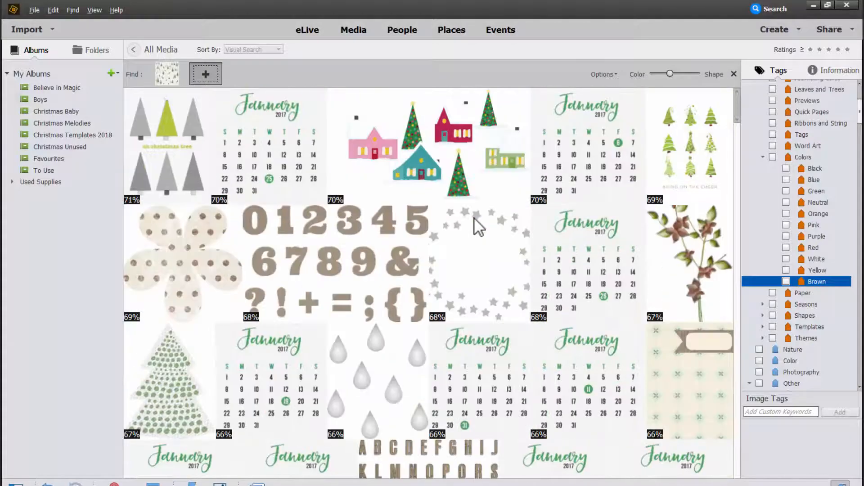
scroll("down", 3)
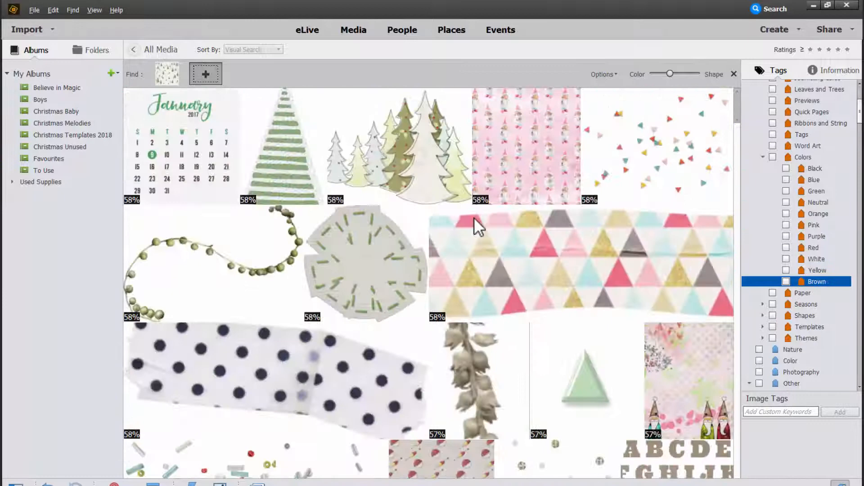
left_click_drag(668, 73, 671, 74)
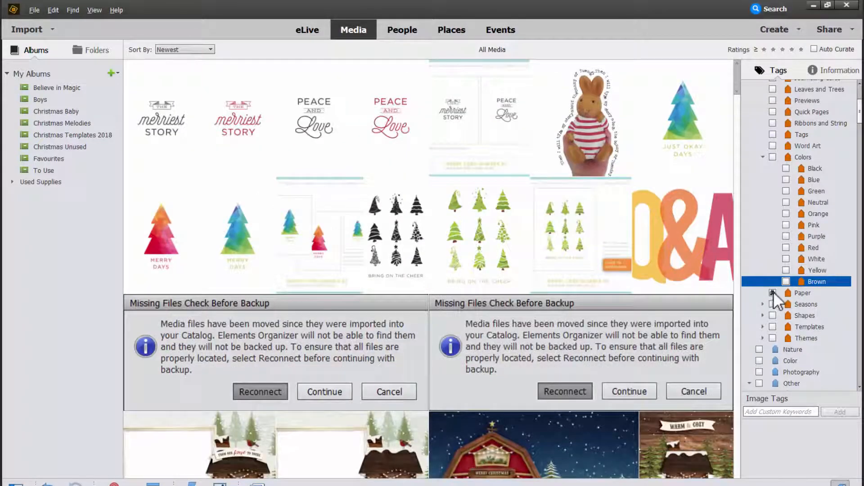
- Browse papers whose filenames contain 'stripe', then reopen the metadata search
left_click(772, 293)
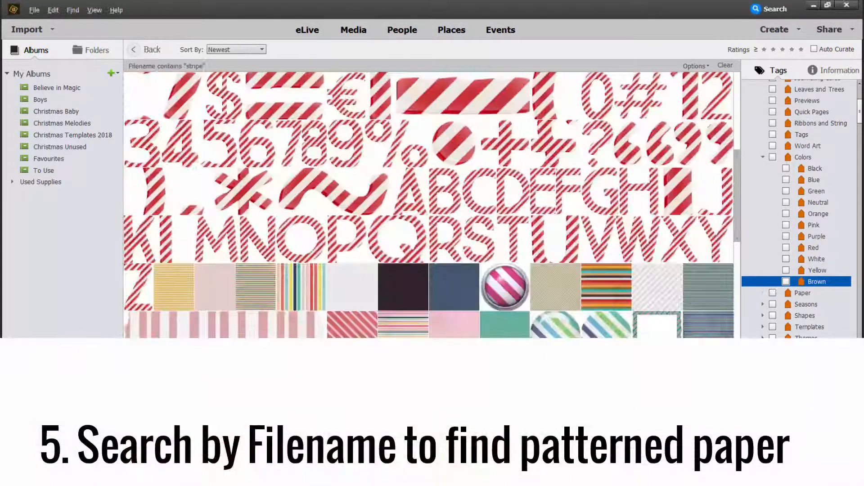
scroll("down", 3)
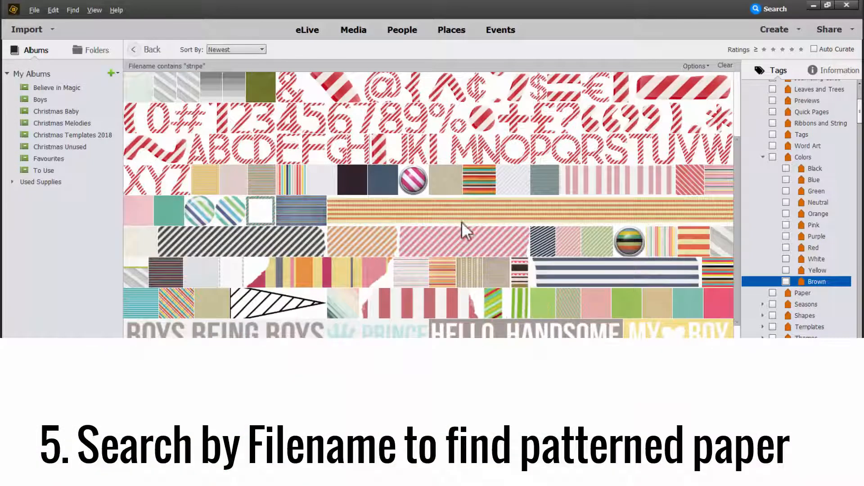
left_click(469, 278)
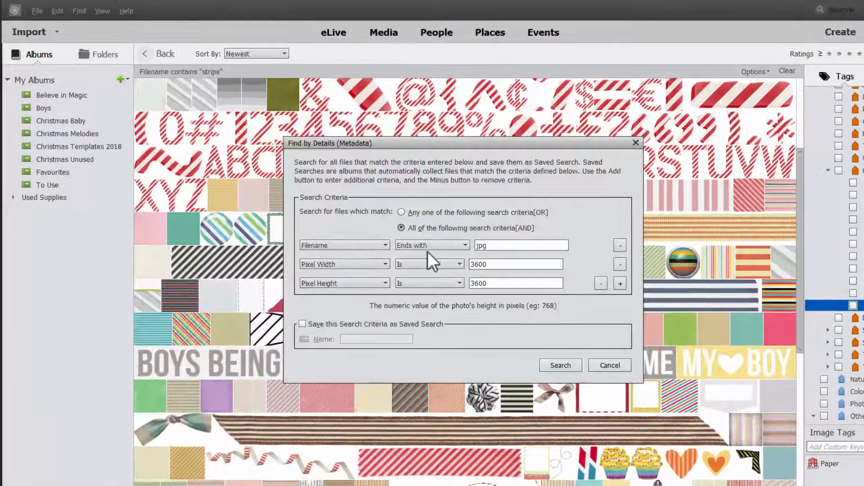
- Add a Filename Contains 'gin' criterion and enter a Gingham custom keyword
left_click(620, 283)
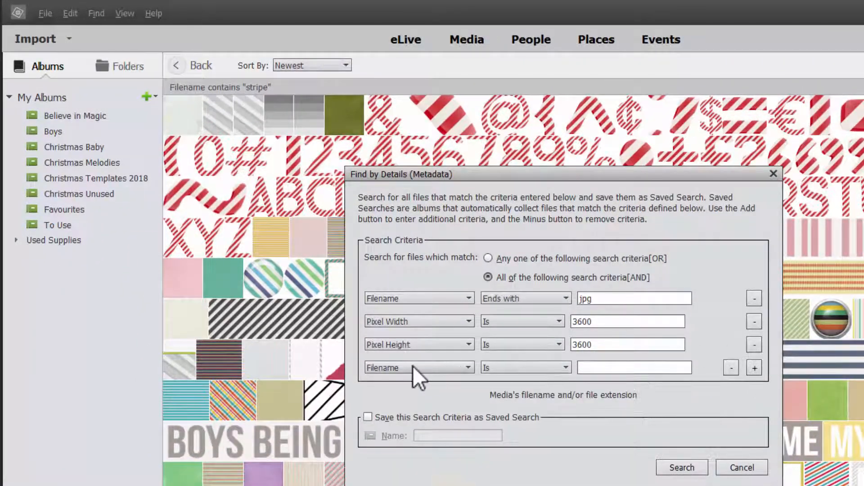
left_click(525, 367)
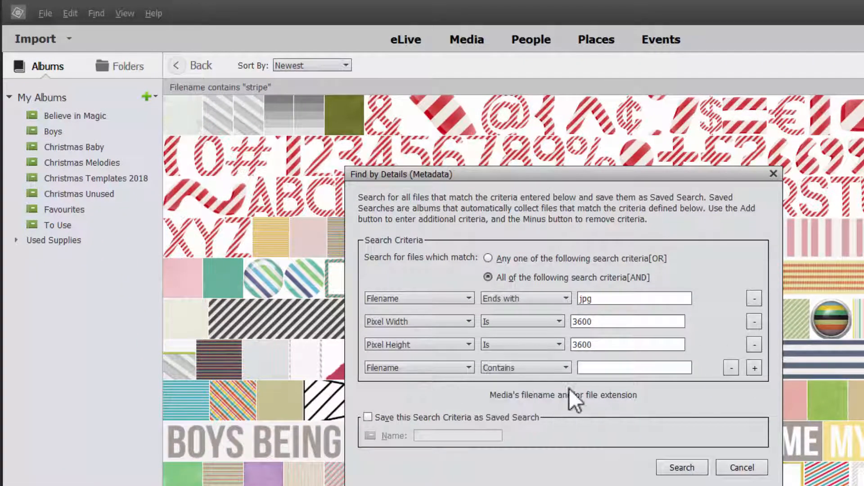
type("gin")
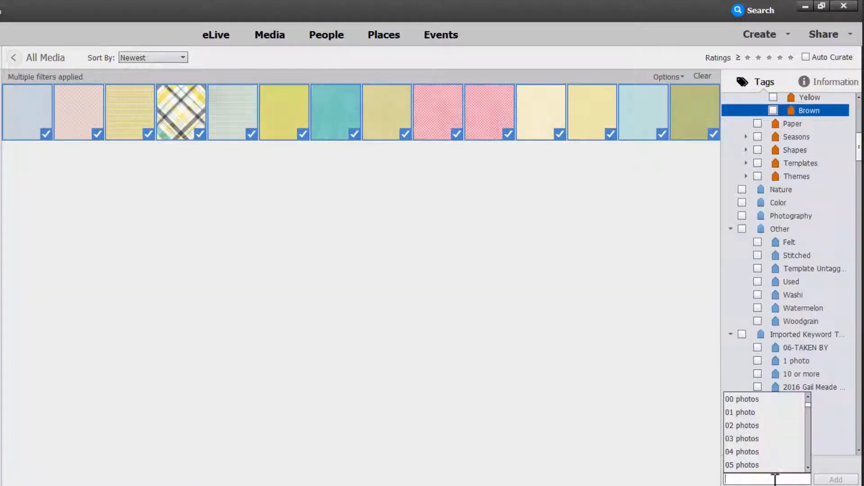
type("Gingh")
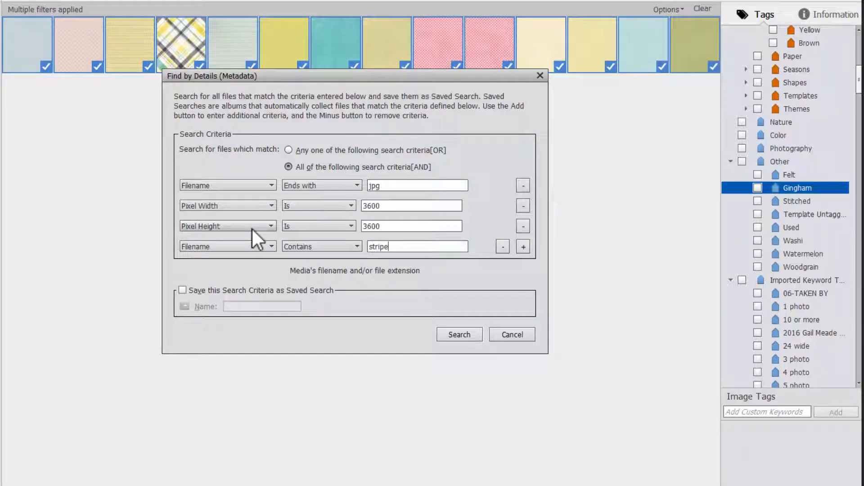
- Run Filename Contains searches for stripe and check, then type 'str' into the filename field
left_click(459, 334)
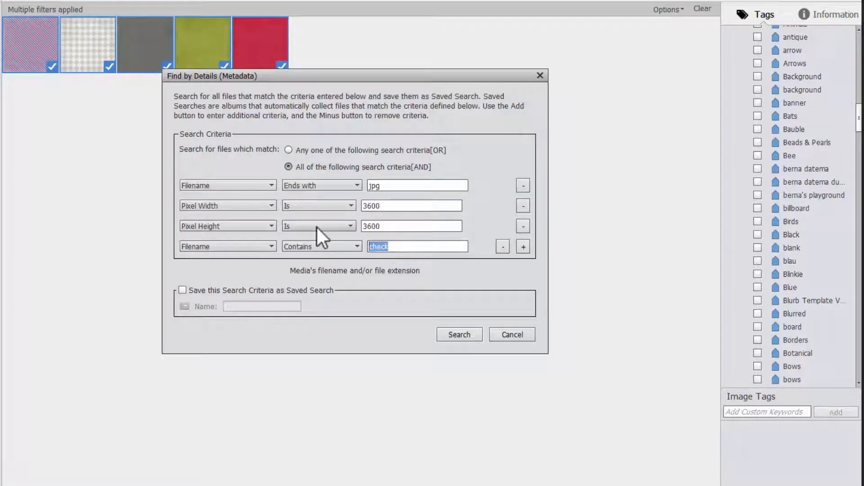
left_click(511, 334)
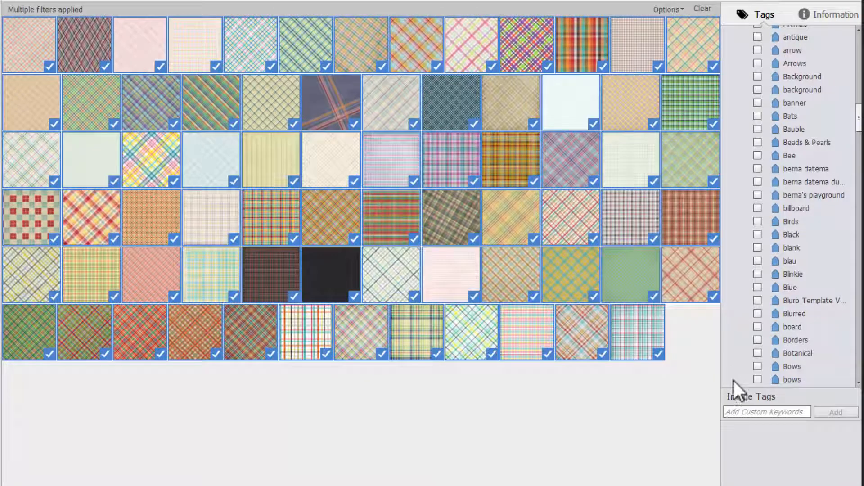
type("str")
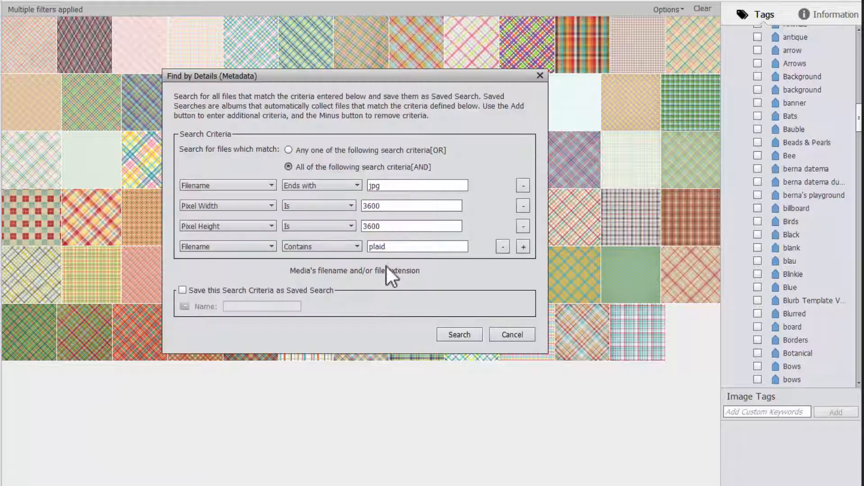
- Search filenames containing 'flor', view a floral paper full size, then rerun the search
type("flor")
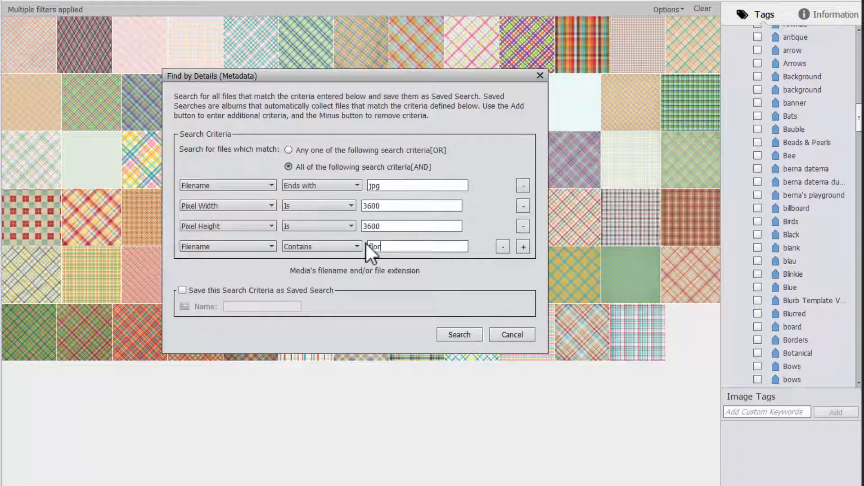
left_click(460, 334)
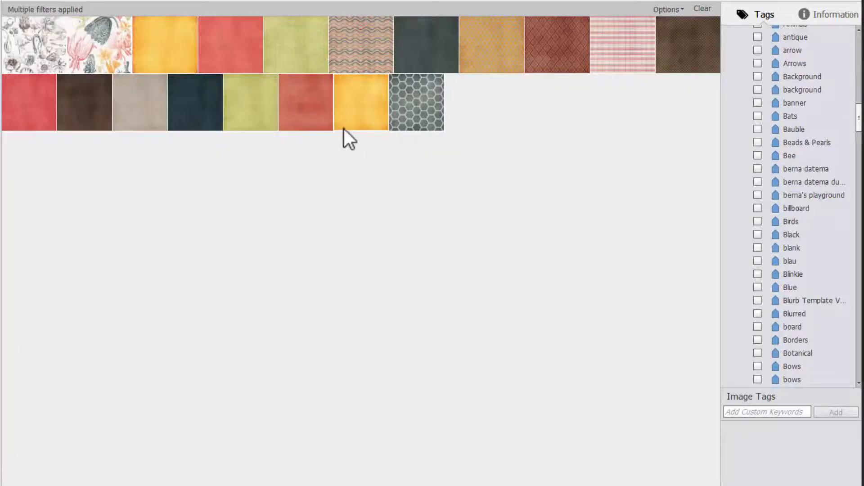
double_click(63, 41)
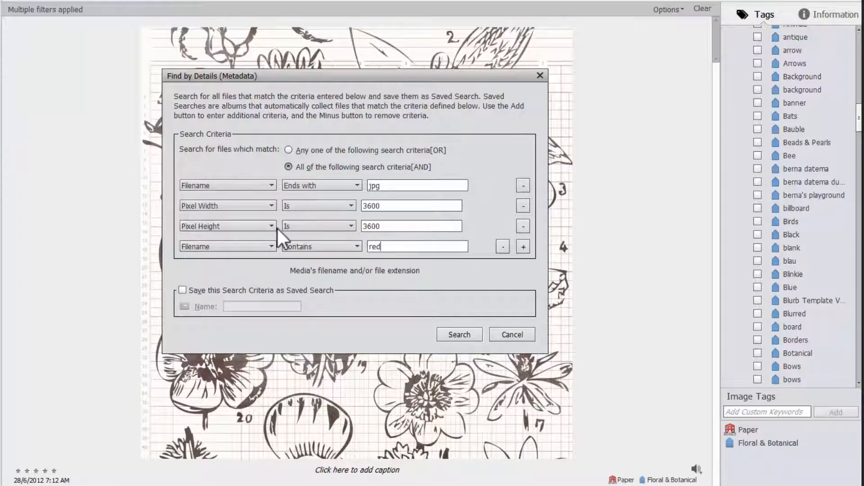
left_click(460, 335)
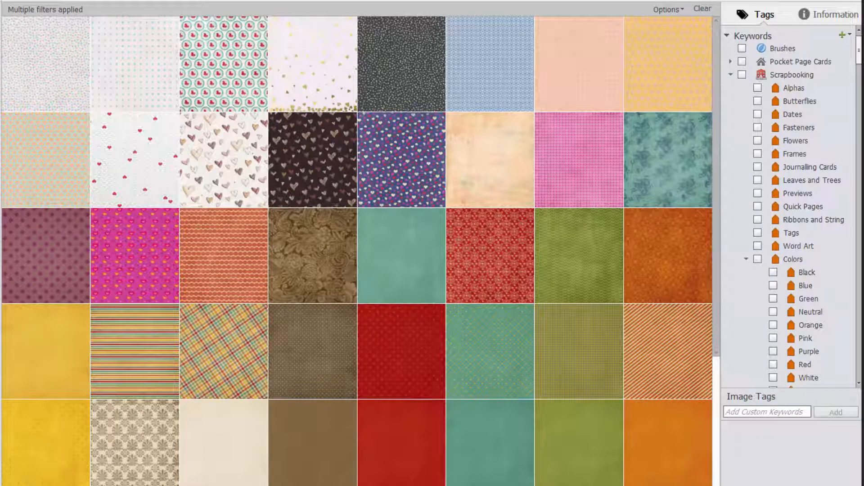
mouse_move(761, 273)
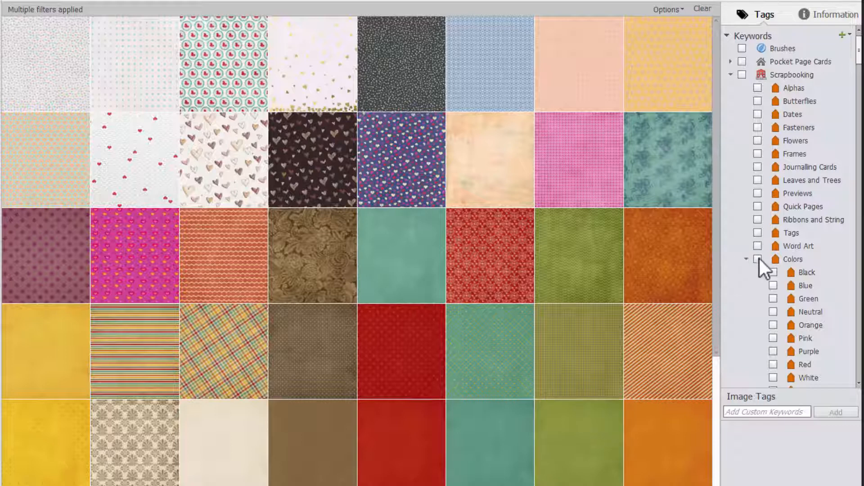
- Select the plain teal paper and run a colour Visual Search for similar papers
scroll("down", 3)
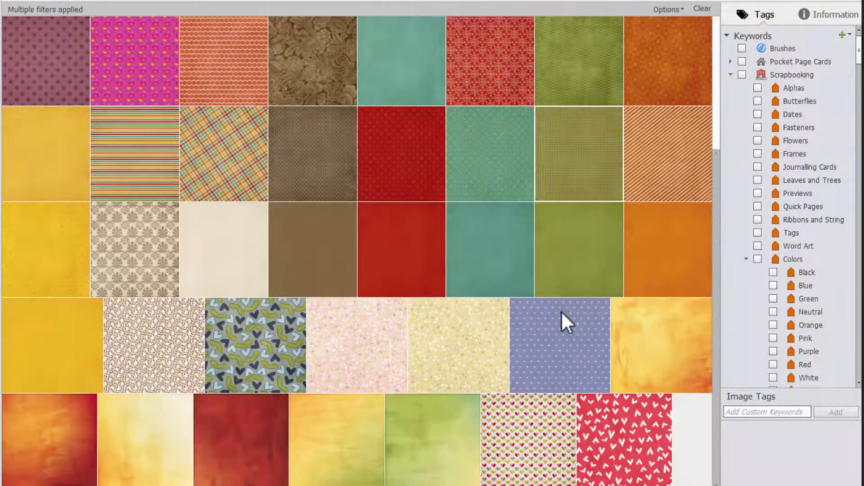
mouse_move(556, 332)
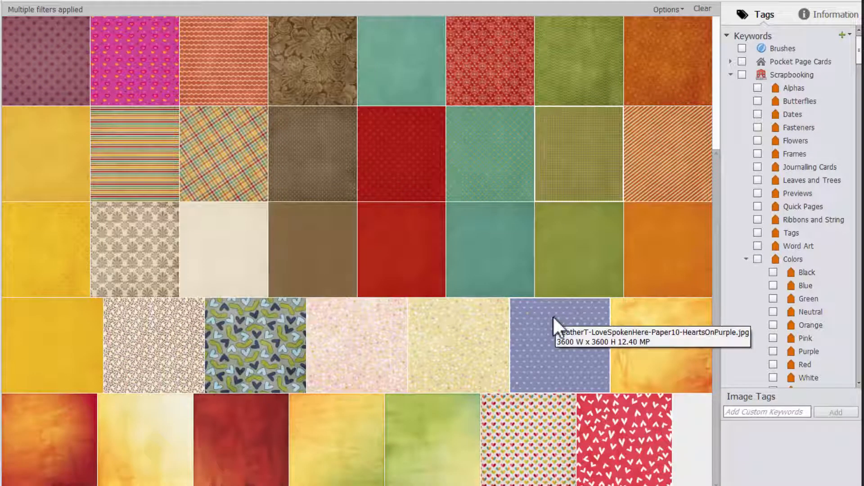
left_click(400, 253)
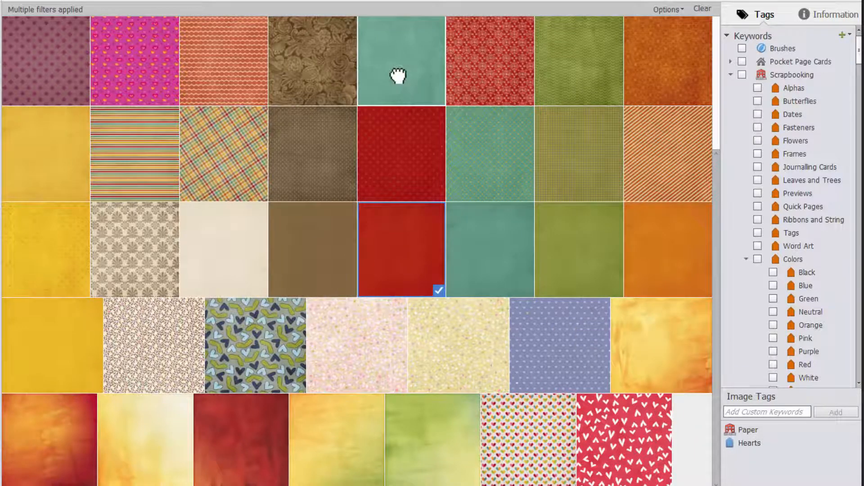
left_click(85, 11)
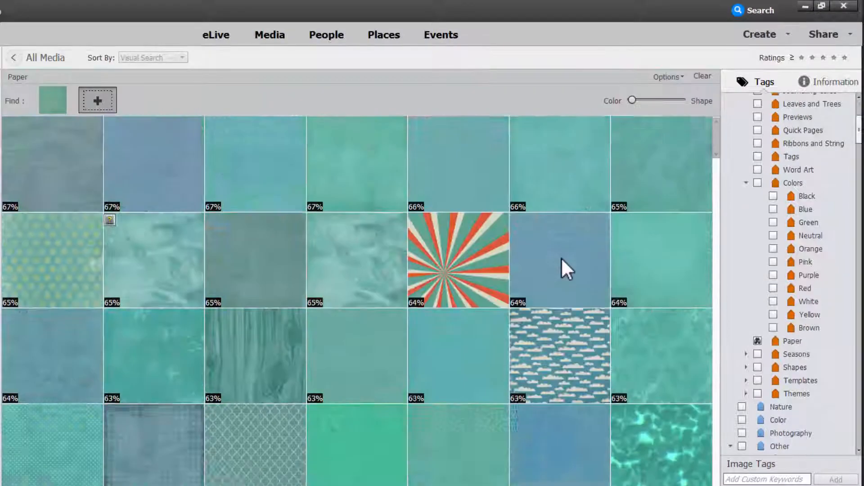
scroll("down", 3)
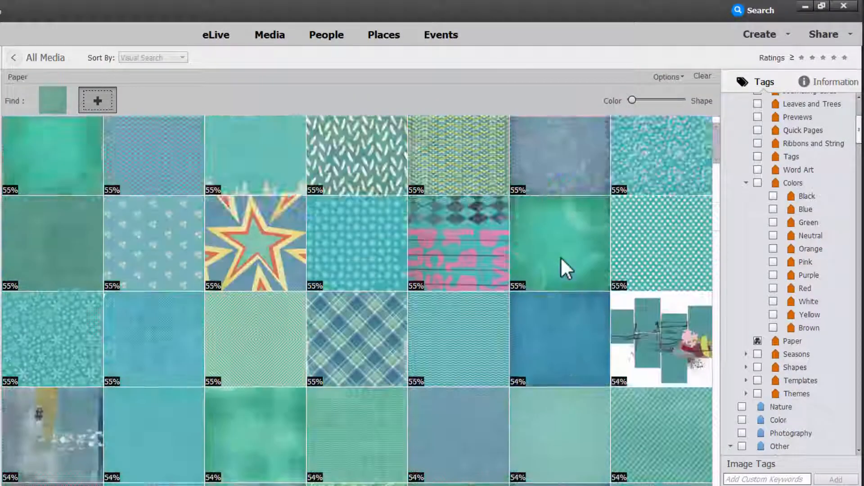